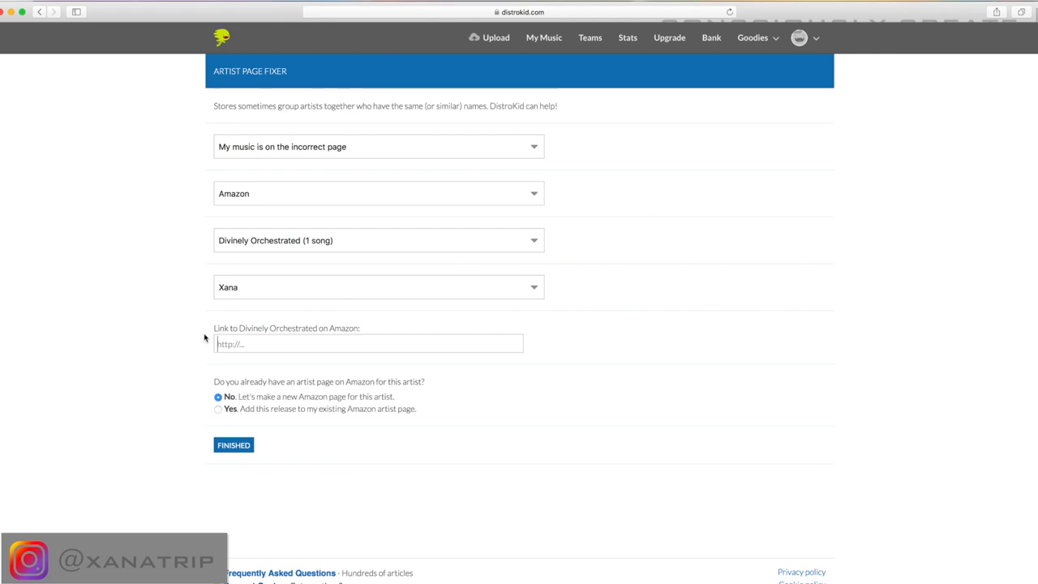
mouse_move(255, 390)
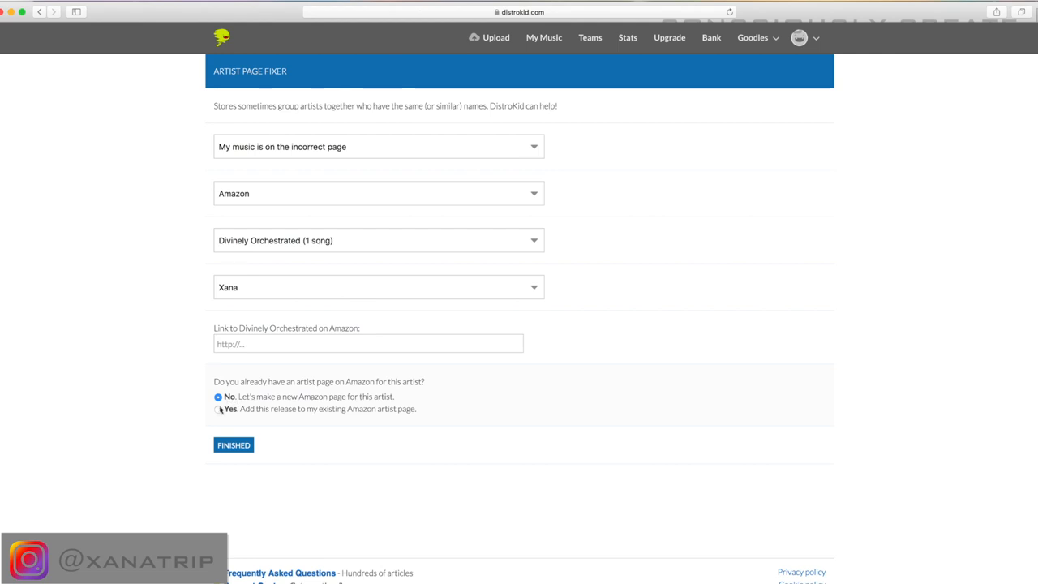
Answer Yes to already having an Amazon artist page, revealing the page-link field.
click(218, 409)
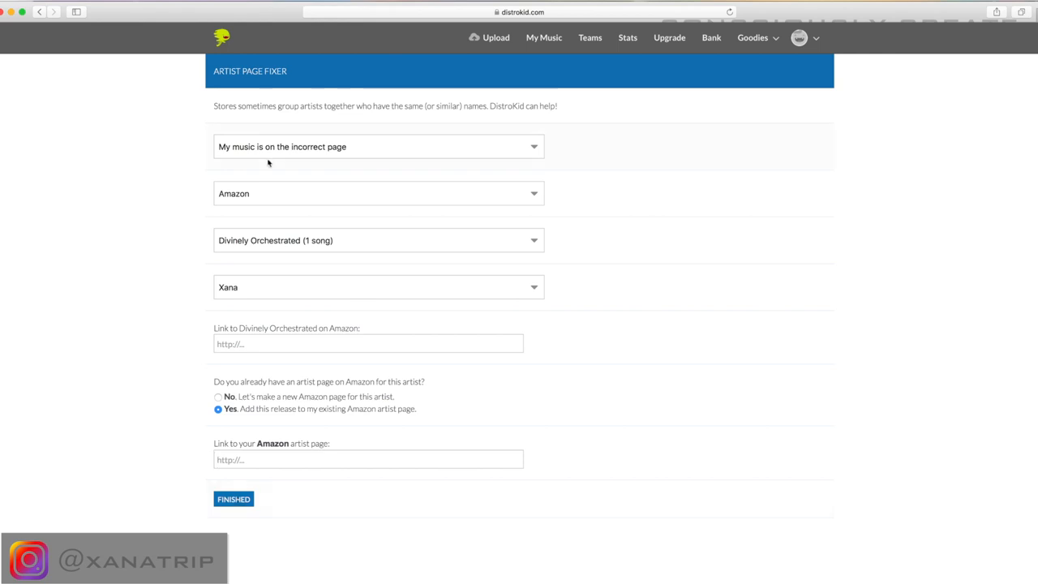
Set the problem type to 'Someone else's music is incorrectly on my page'.
click(377, 146)
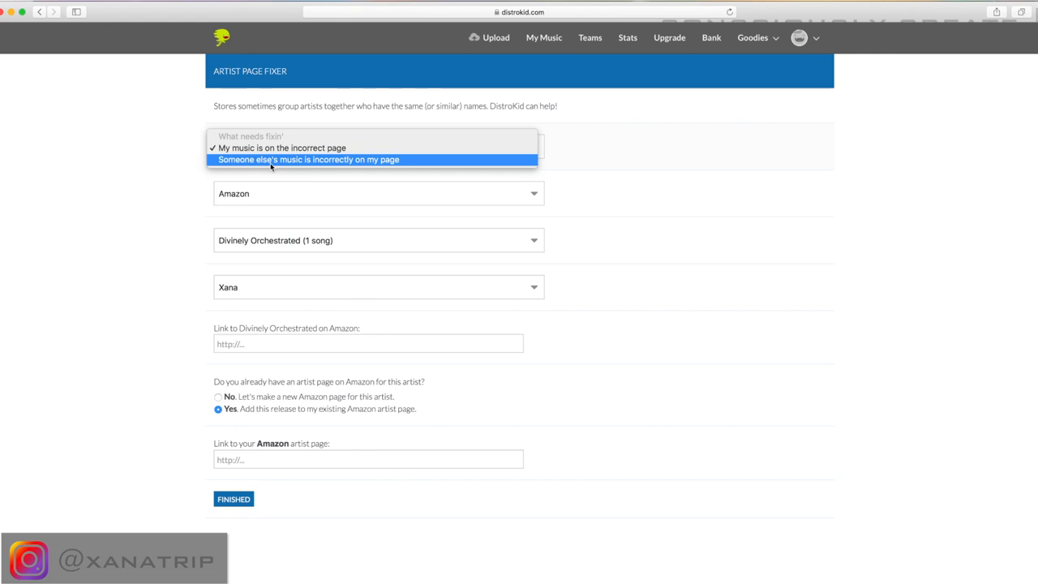
click(308, 159)
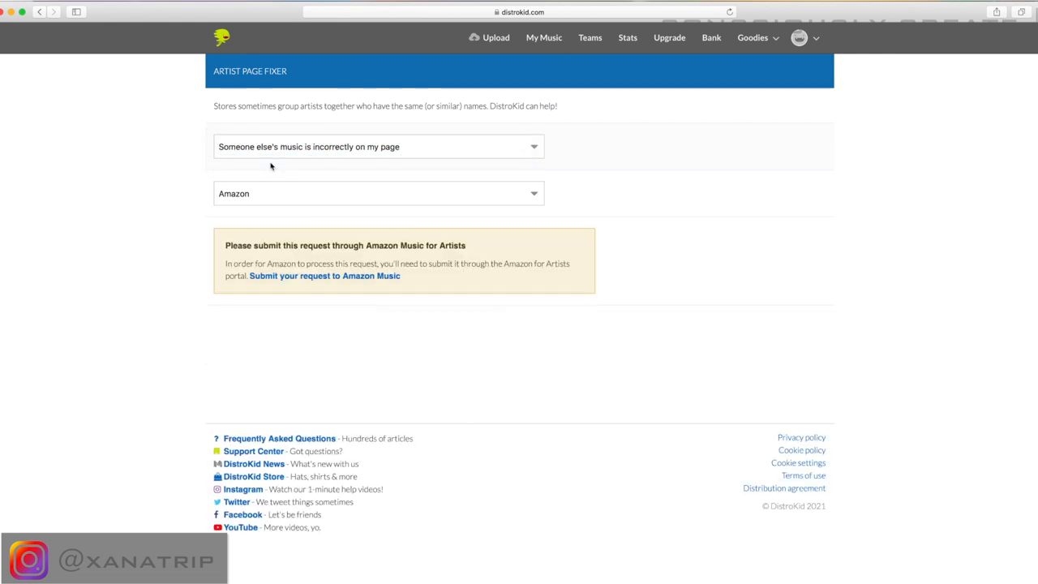
click(378, 146)
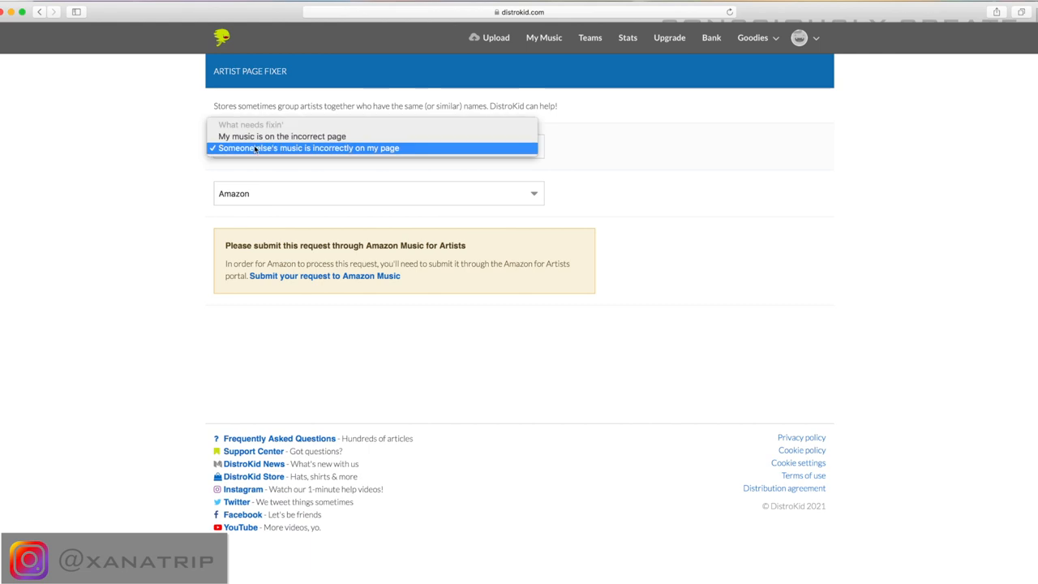
Keep Amazon as the store, leaving the Amazon Music for Artists notice in place.
click(377, 193)
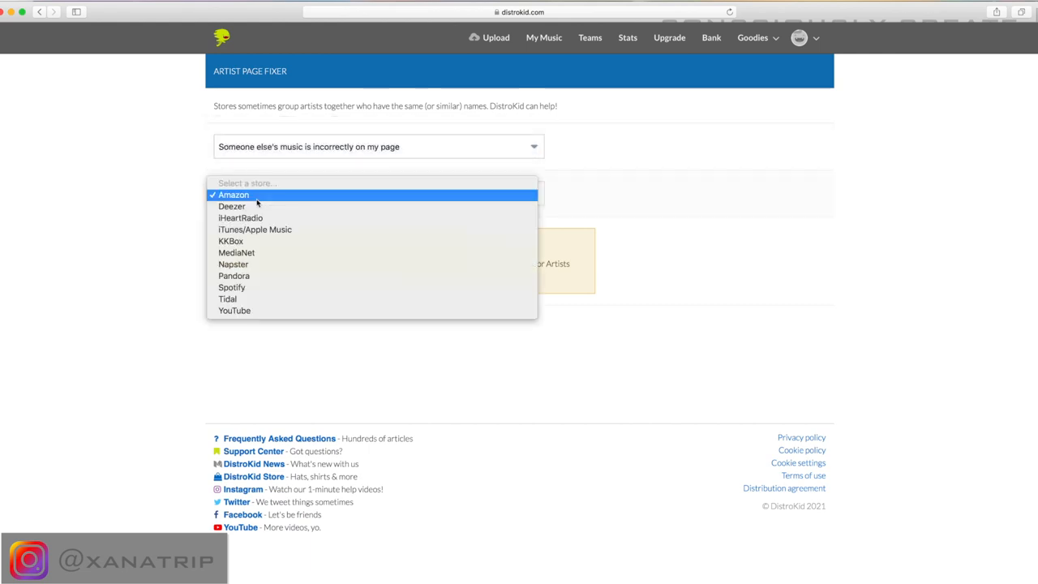
click(233, 195)
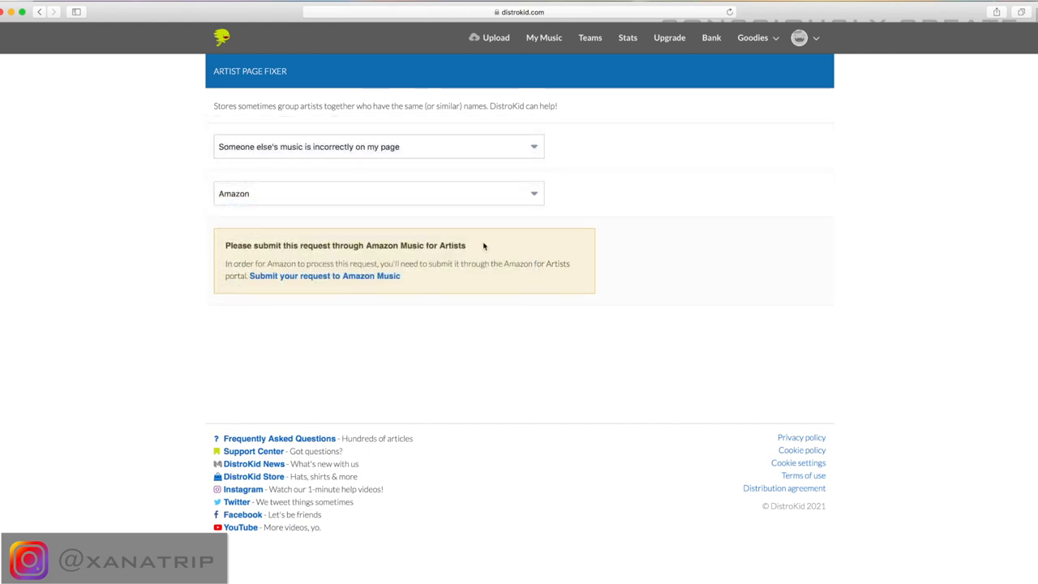
mouse_move(292, 263)
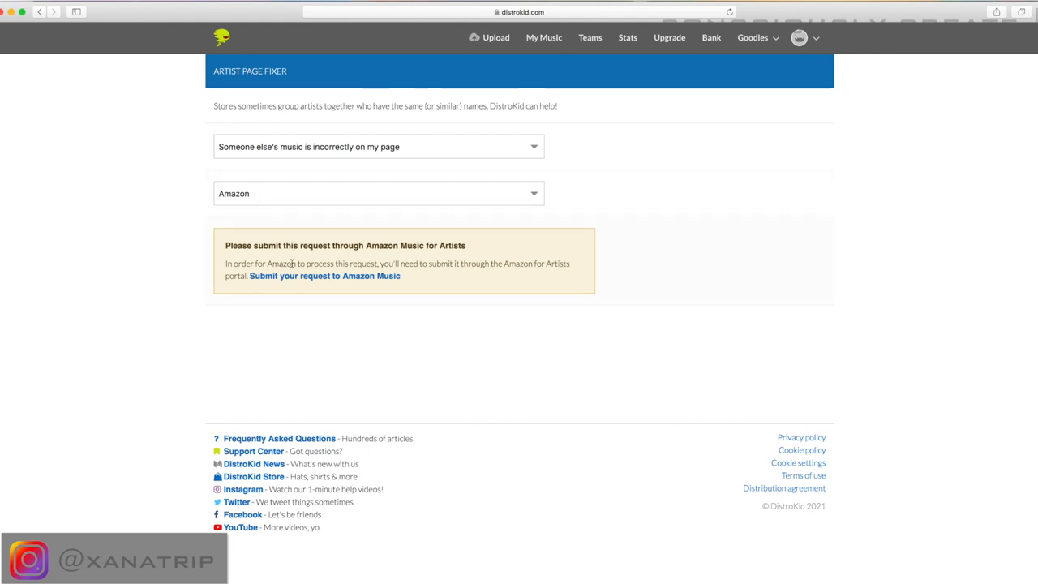
mouse_move(285, 259)
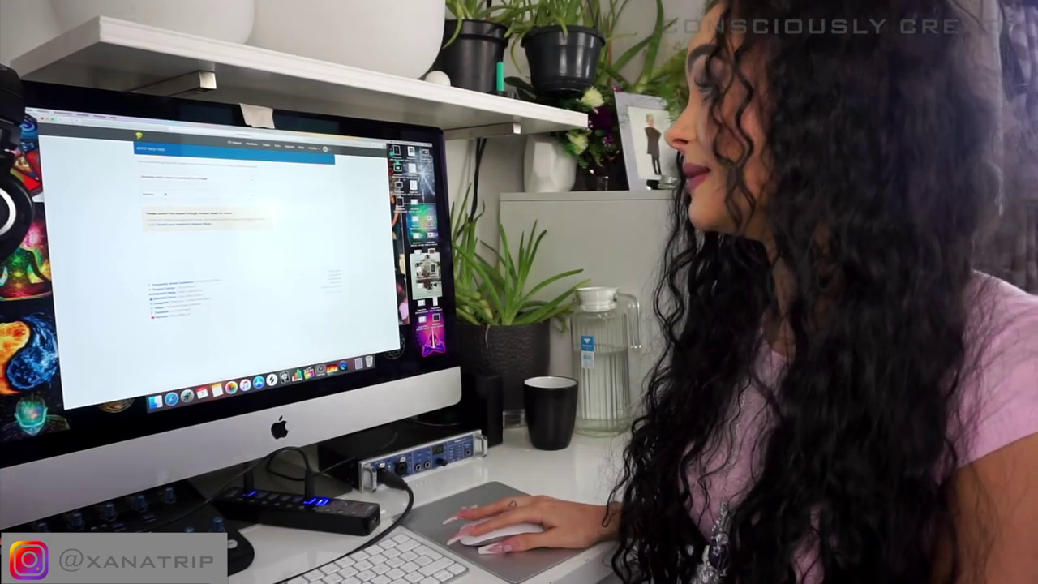
click(373, 191)
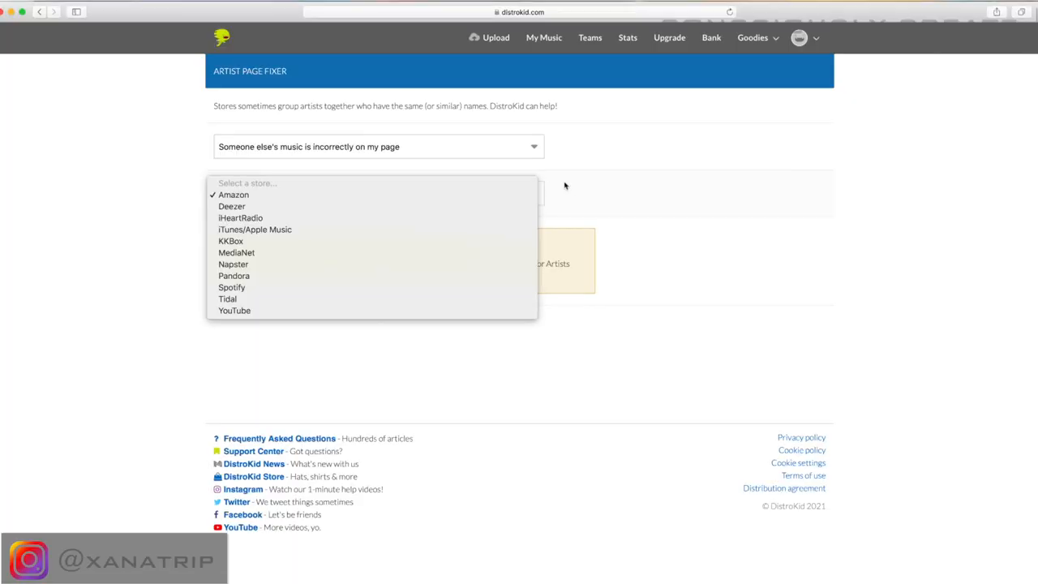
click(234, 195)
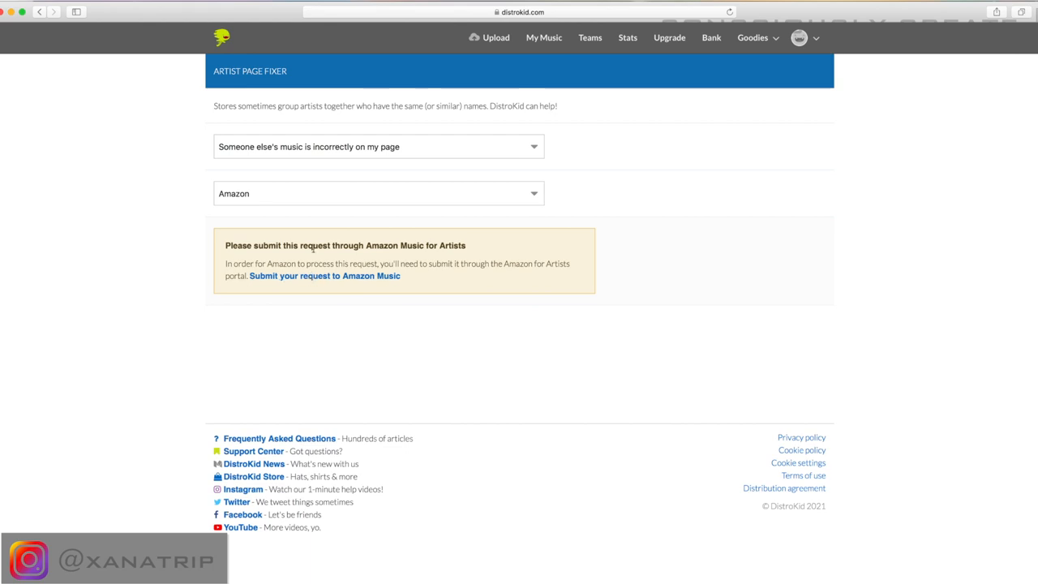
Change the store from Amazon to iTunes/Apple Music.
click(376, 193)
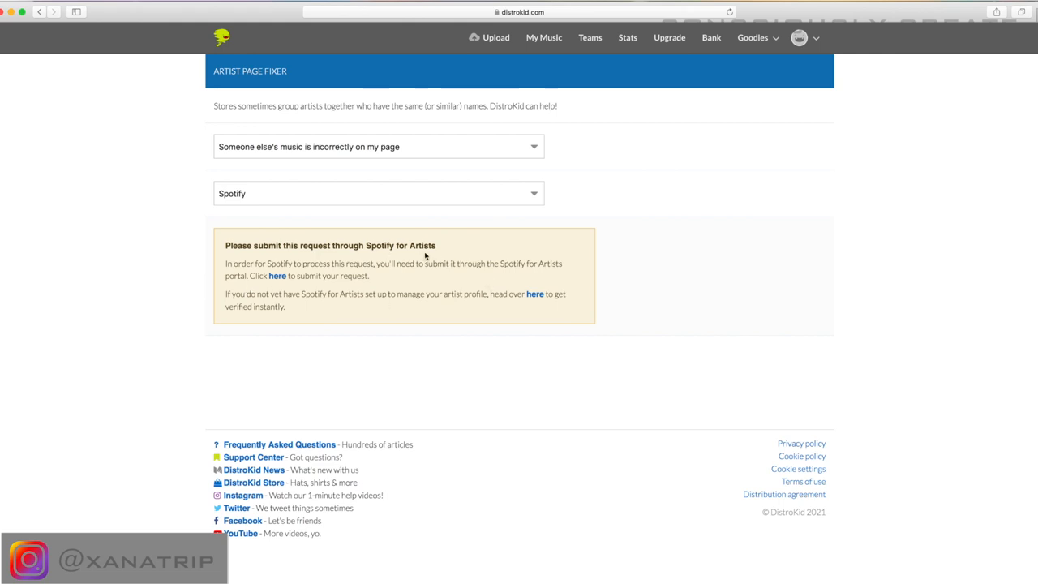
click(376, 193)
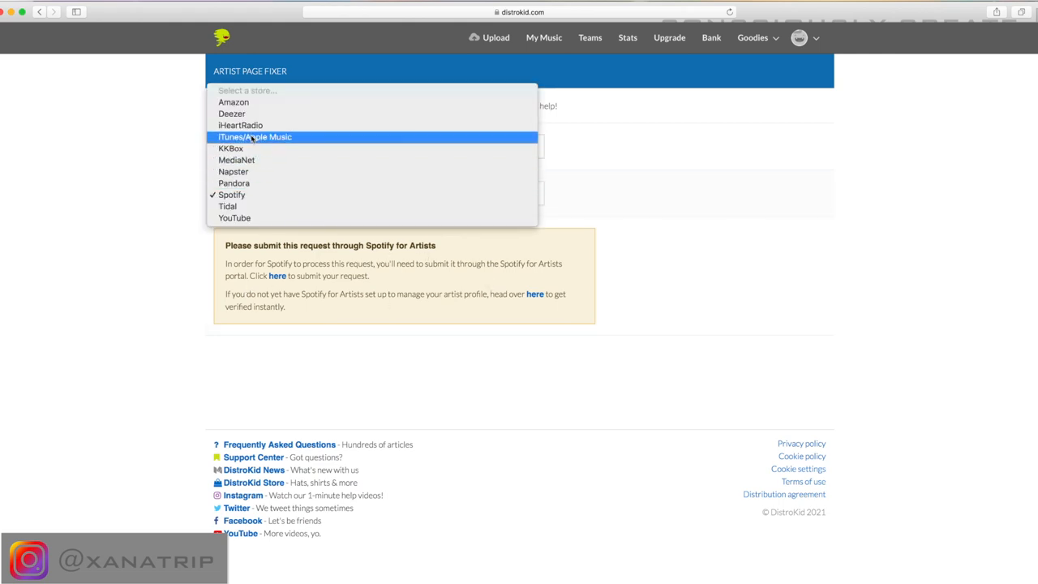
click(254, 136)
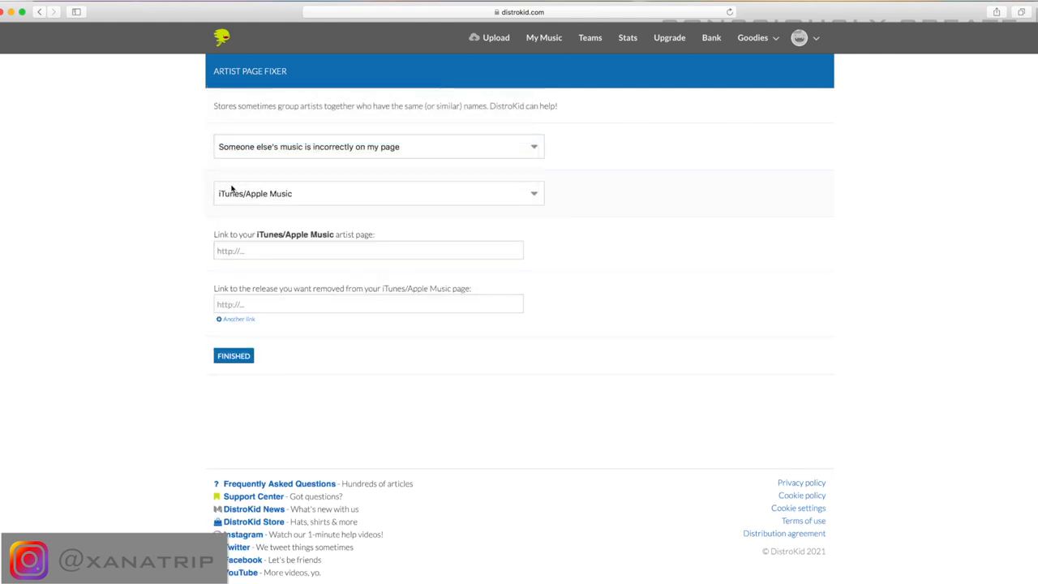
mouse_move(237, 184)
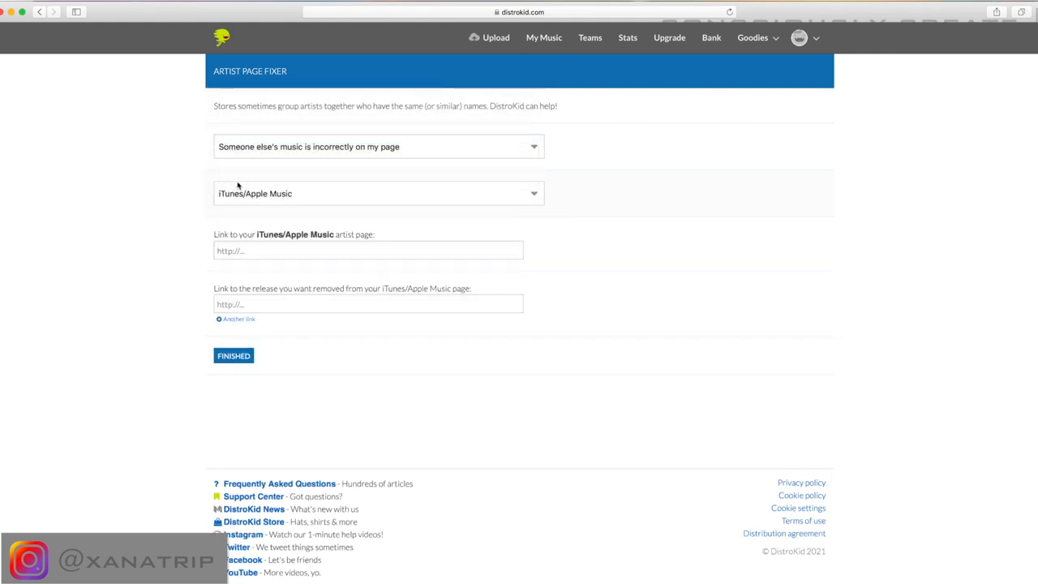
Focus the artist-page link field and add extra release-link fields to remove.
click(366, 250)
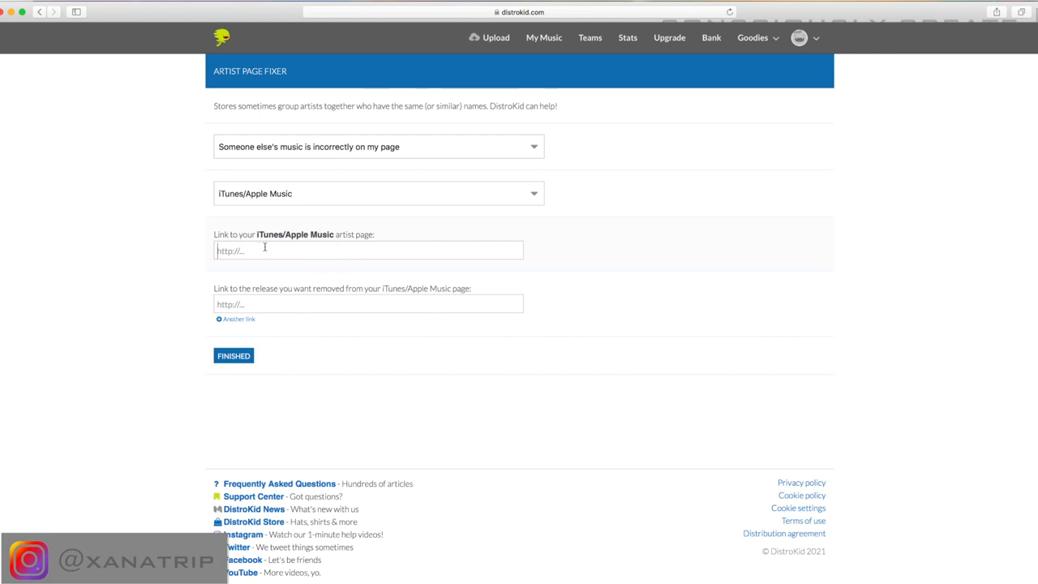
mouse_move(270, 247)
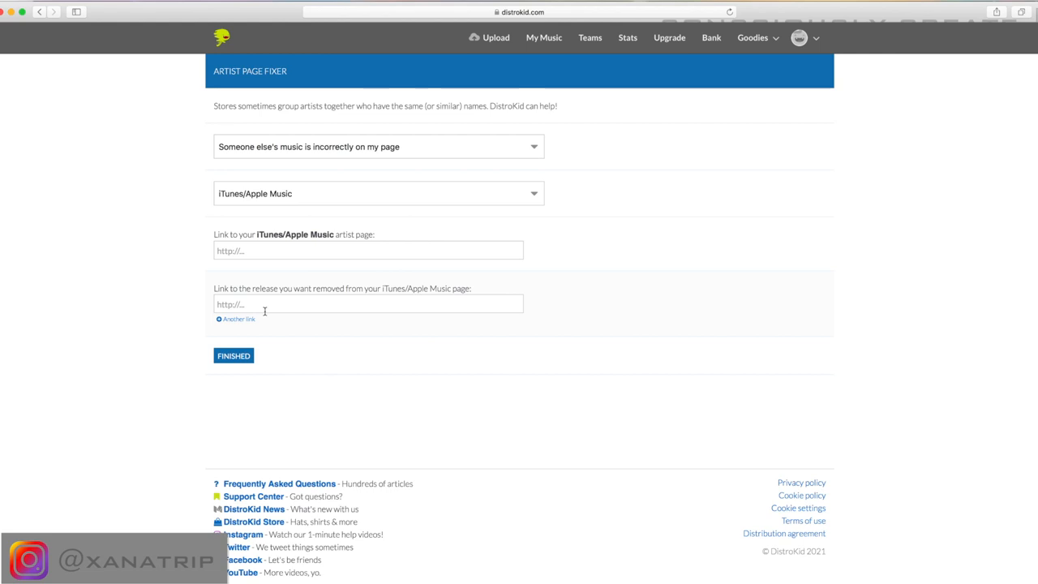
click(235, 317)
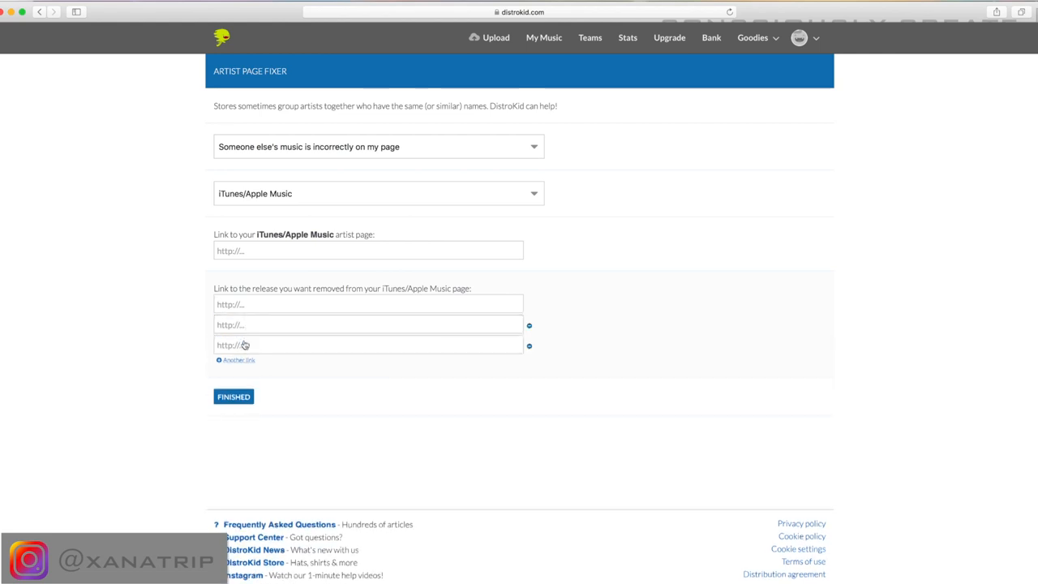
click(237, 360)
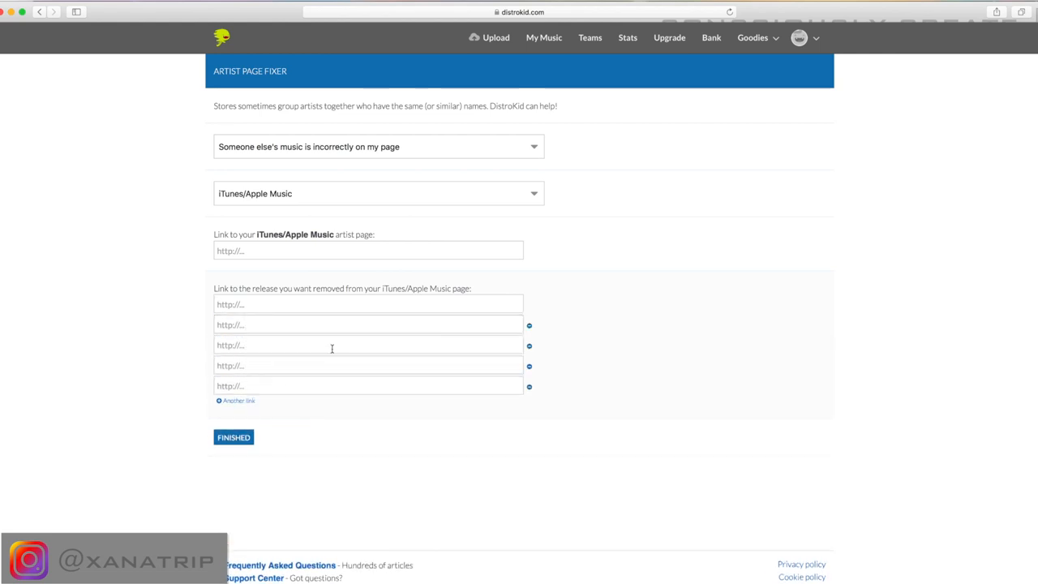